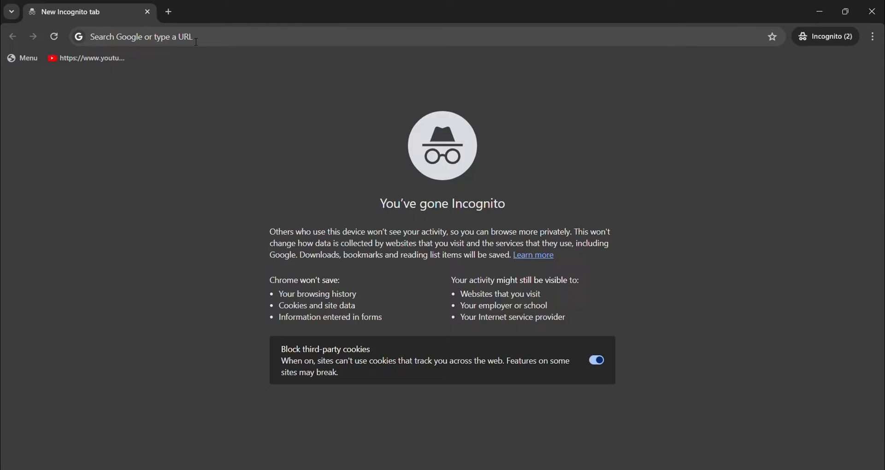
Search Google for "keystone tax login" from the address bar.
text(keystone tax login)
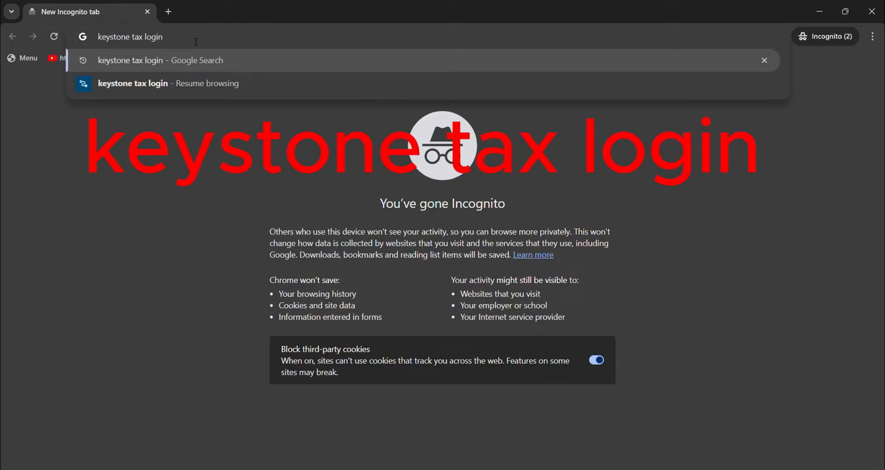
click(160, 60)
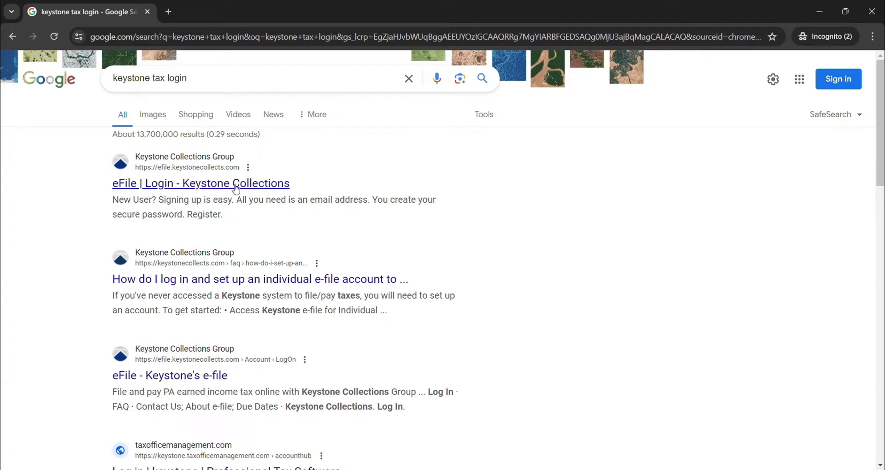
Open the "eFile | Login - Keystone Collections" search result.
click(201, 183)
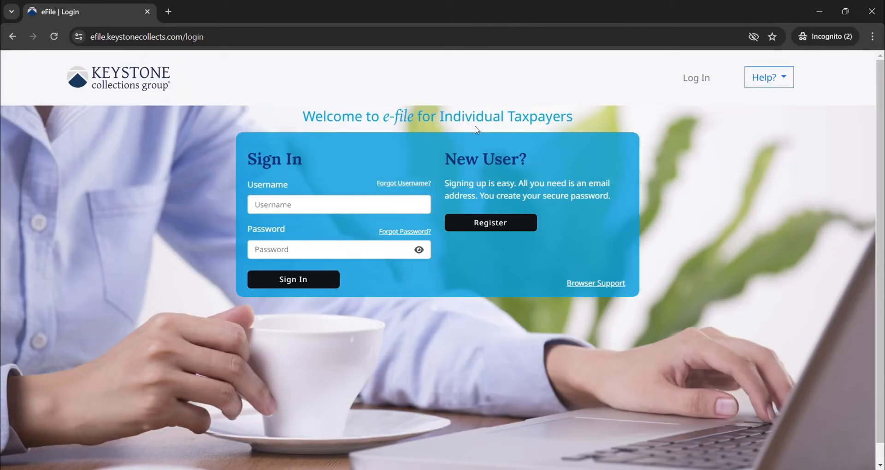
mouse_move(293, 279)
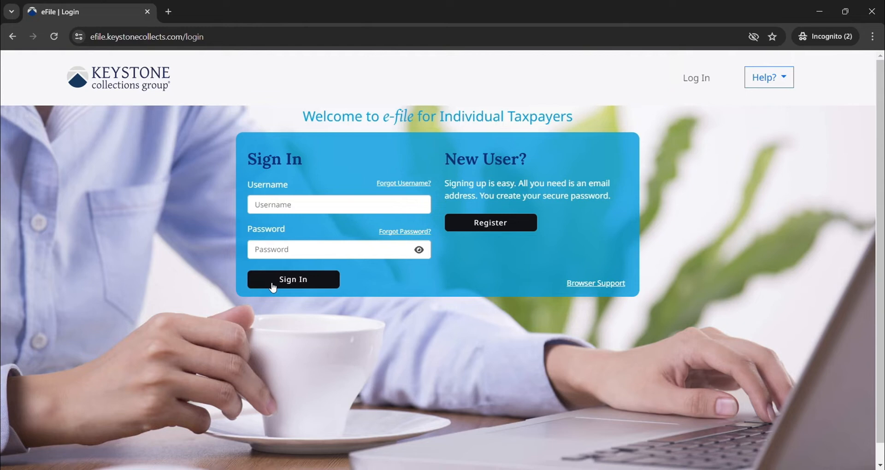
text(pujasa123)
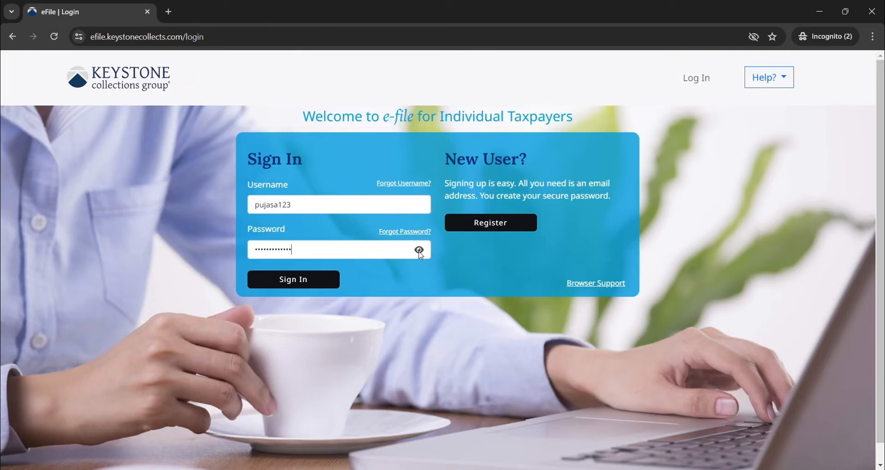
mouse_move(420, 191)
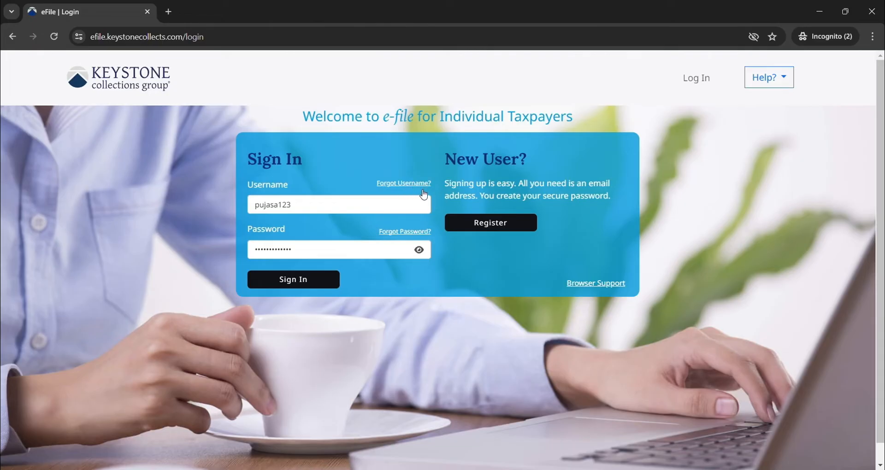
mouse_move(399, 236)
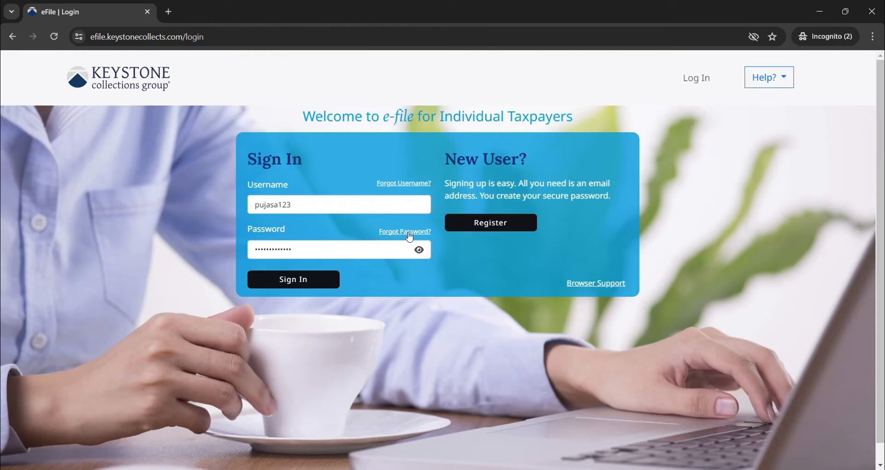
scroll(down, 3)
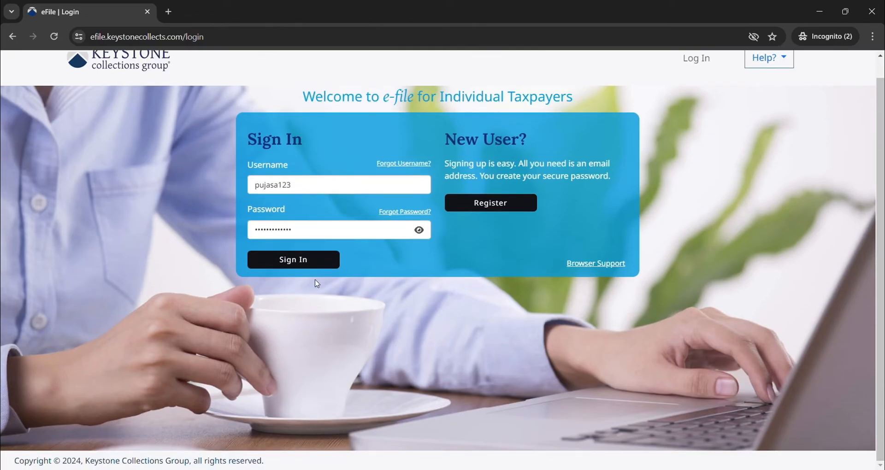
mouse_move(377, 302)
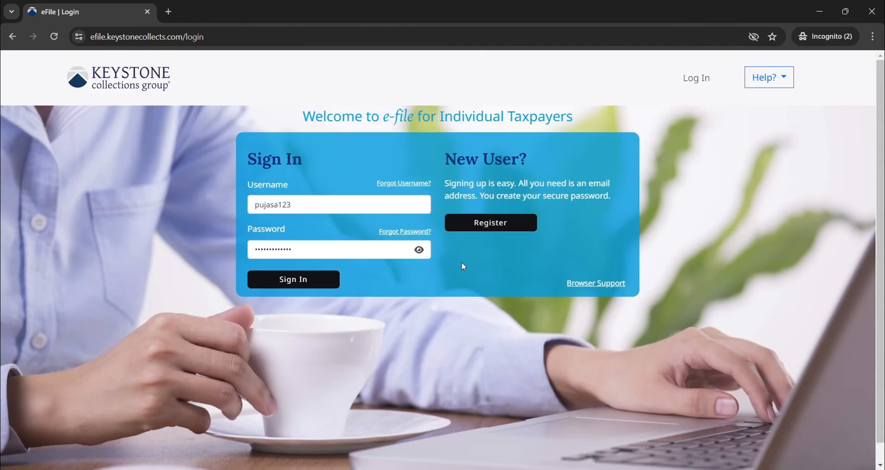
mouse_move(501, 229)
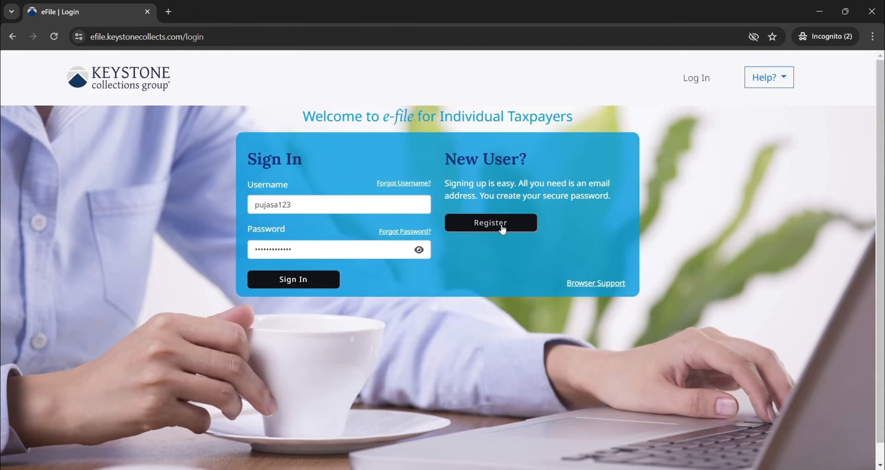
scroll(down, 3)
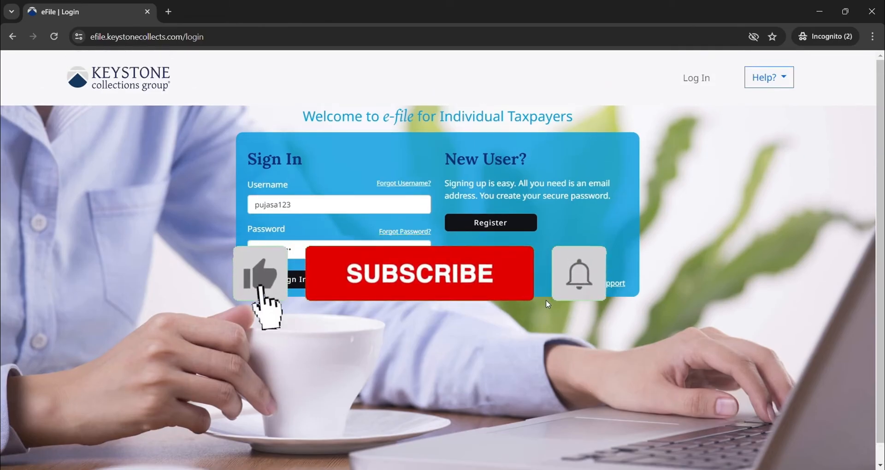
click(419, 273)
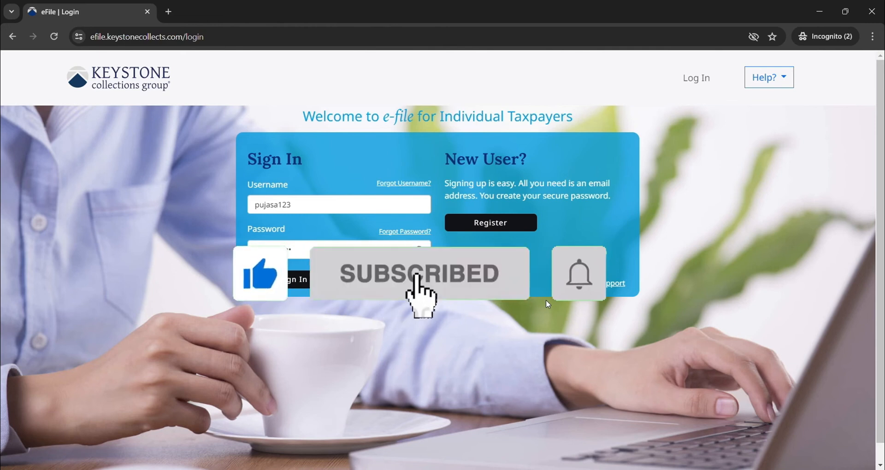